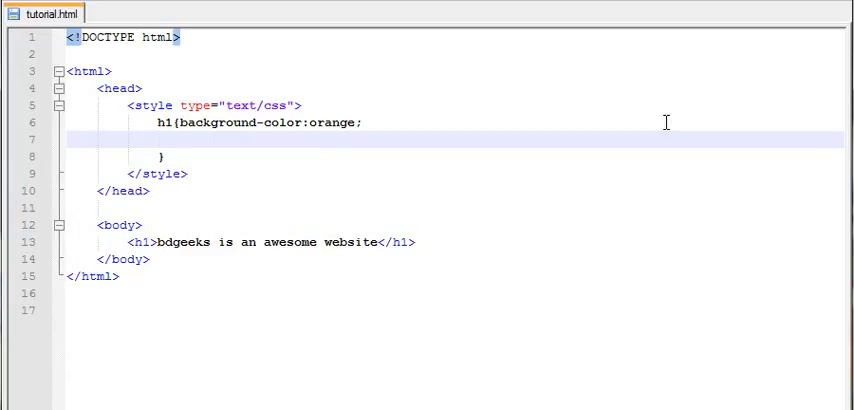
mouse_move(368, 209)
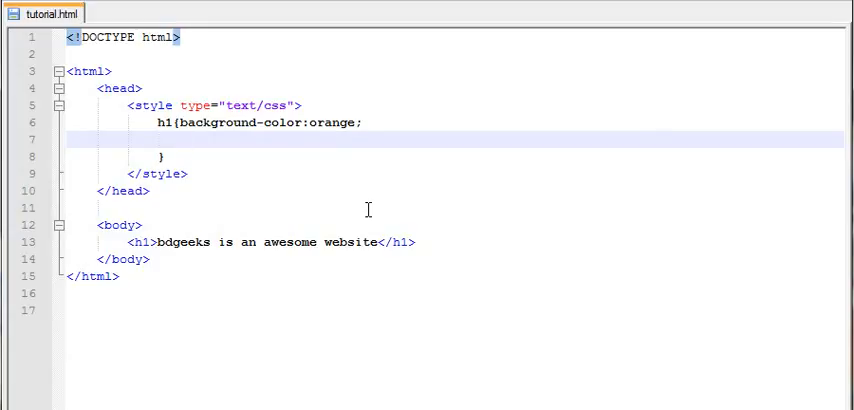
Switch to the Firefox preview of tutorial.html showing the heading on orange
left_click(185, 139)
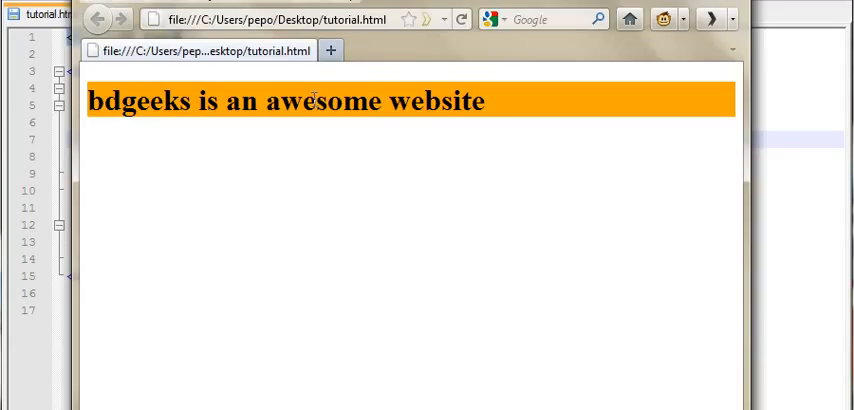
Select a word of the orange heading in Firefox, then return to Notepad++
double_click(475, 100)
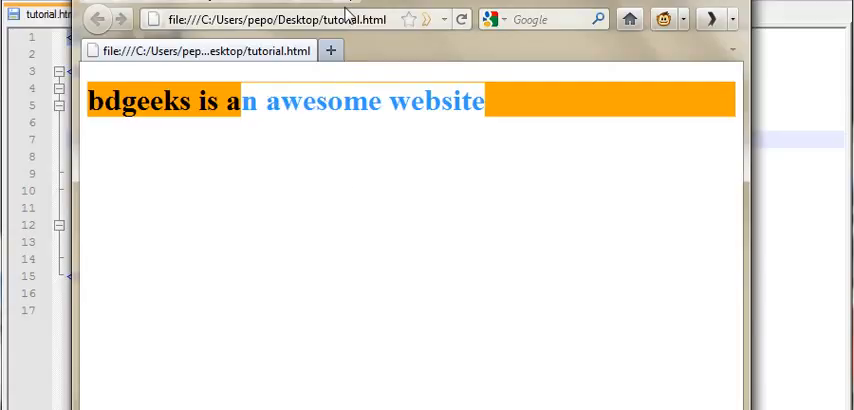
left_click(40, 13)
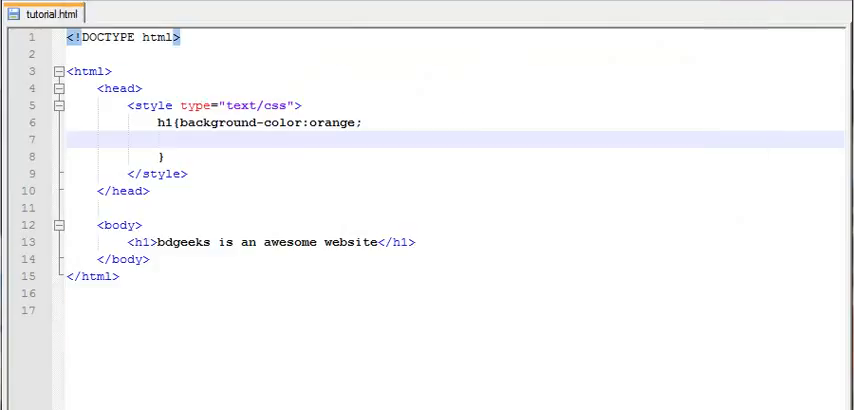
left_click(180, 138)
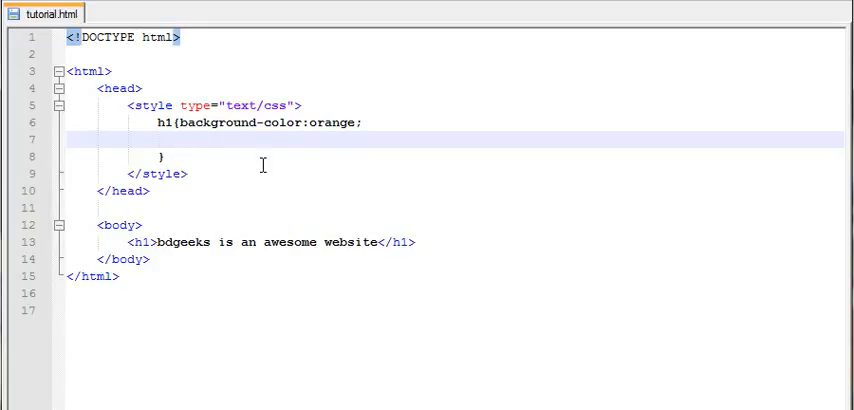
left_click(185, 140)
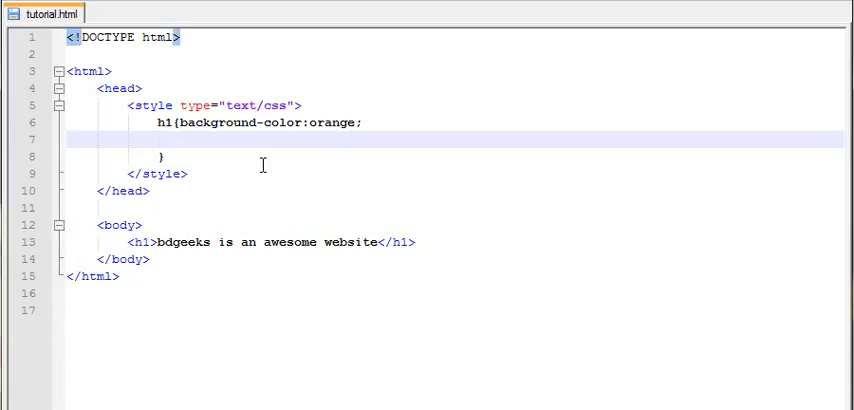
Add border-size:5px; and border-color:red; declarations to the h1 rule
type("border")
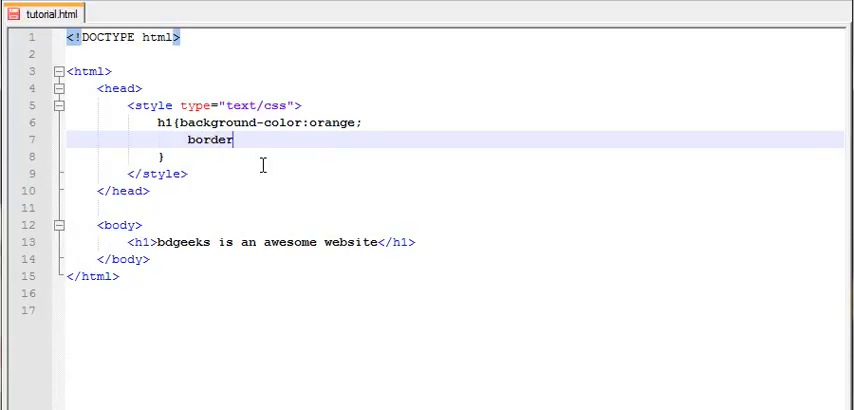
type("-")
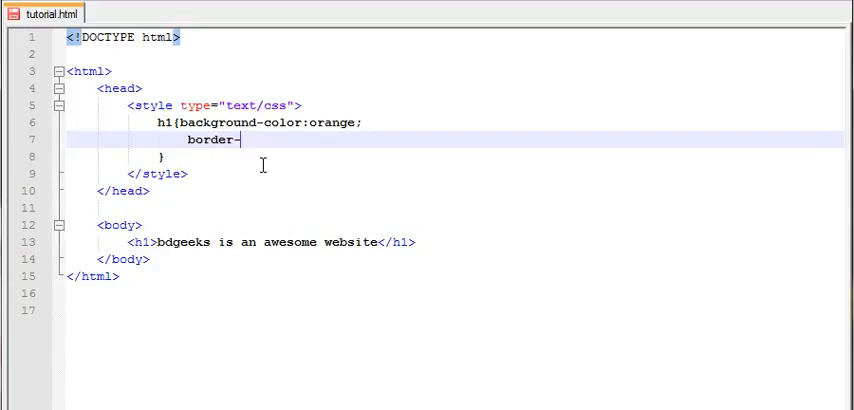
type("size:")
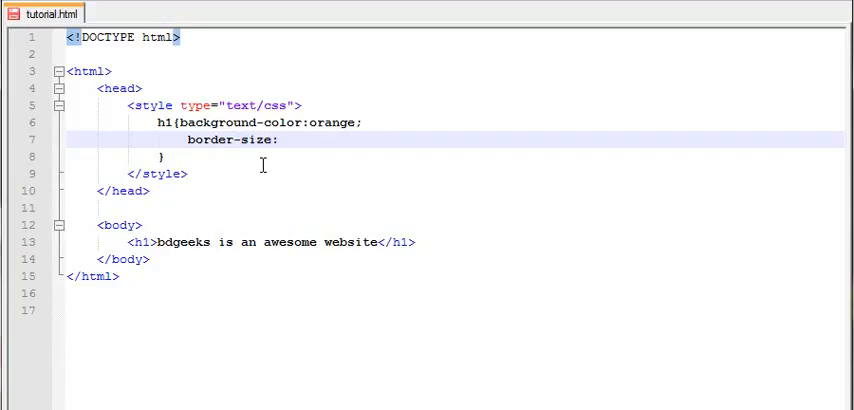
type("5px;")
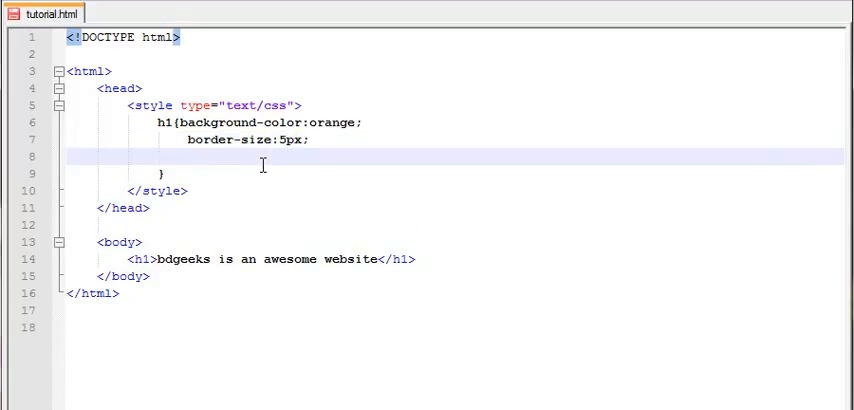
type("bor")
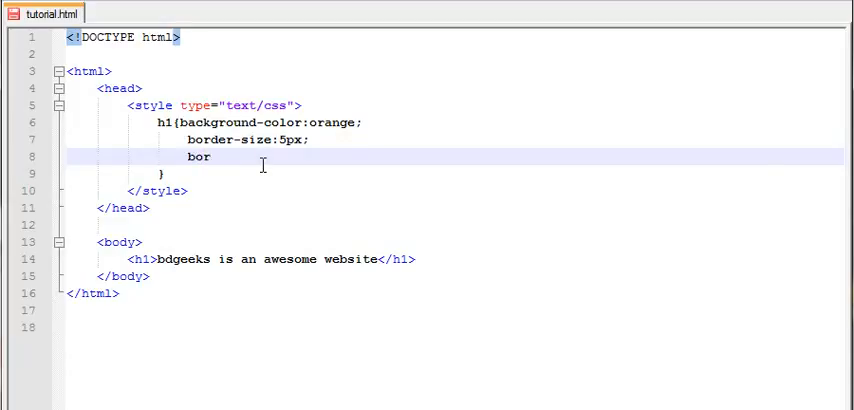
type("der-")
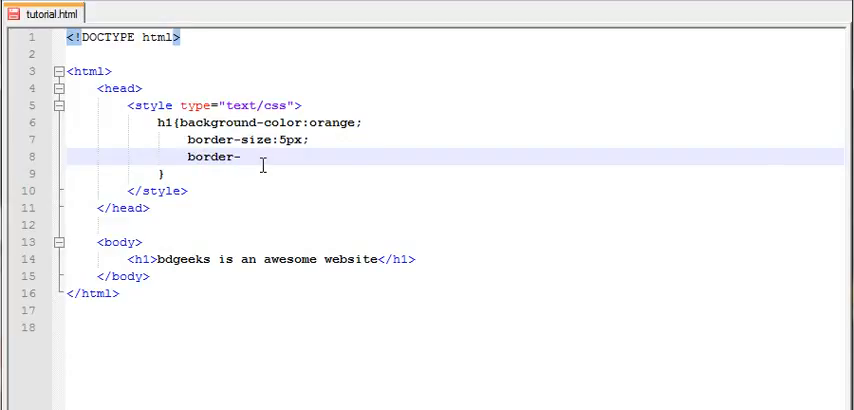
type("color:")
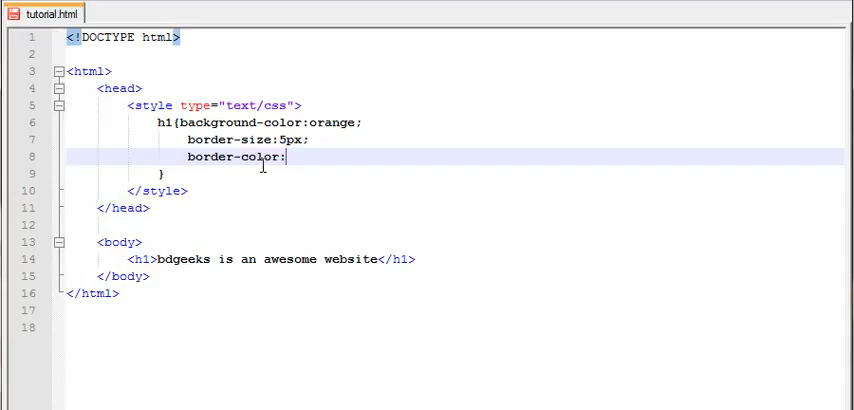
type("red")
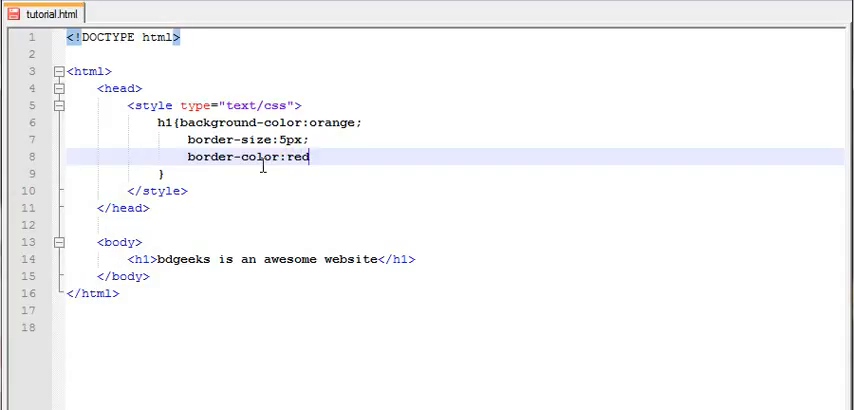
type(";")
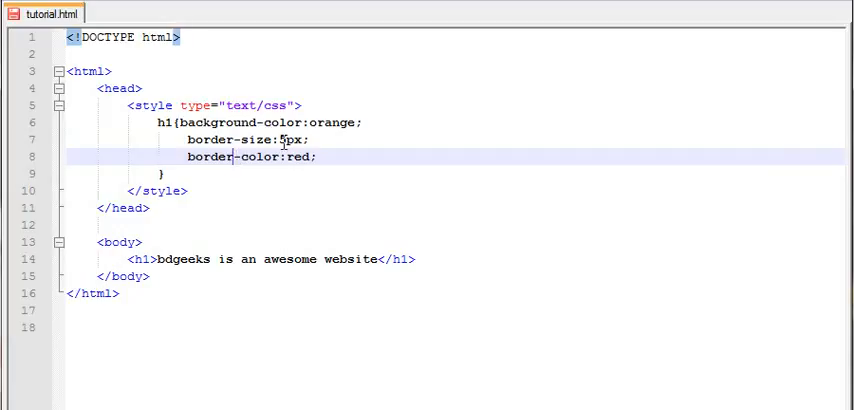
Add border-style:dashed; to the h1 rule
type("border-")
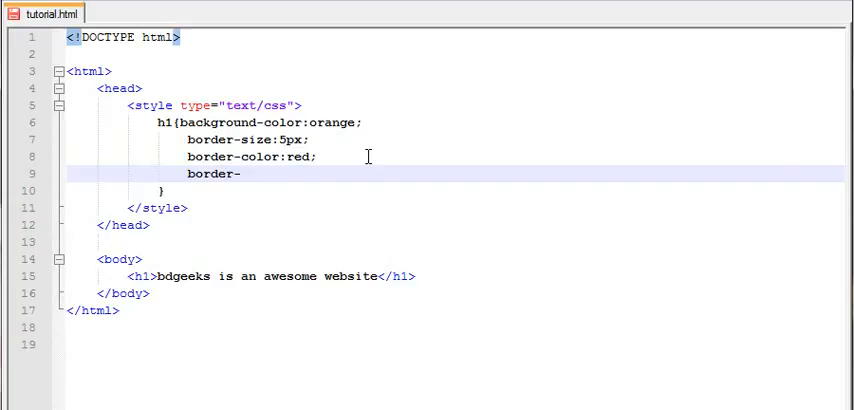
type("style:")
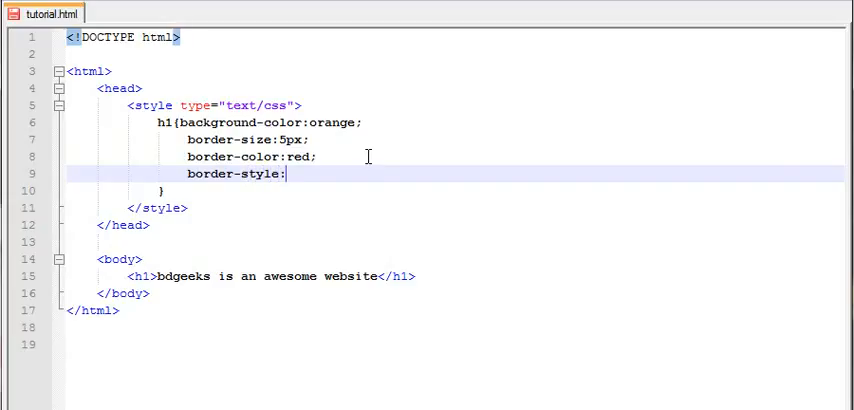
type("dashed")
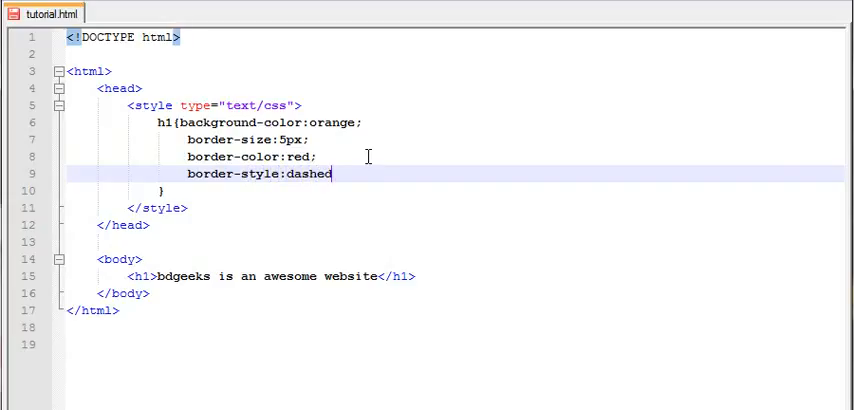
type(";")
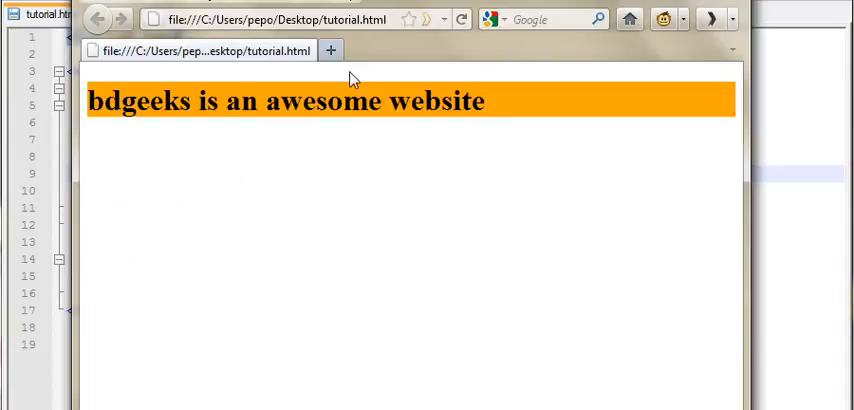
mouse_move(370, 218)
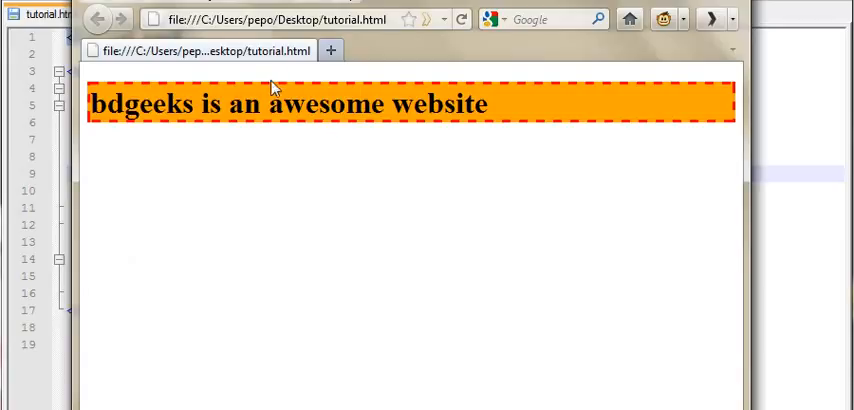
mouse_move(305, 90)
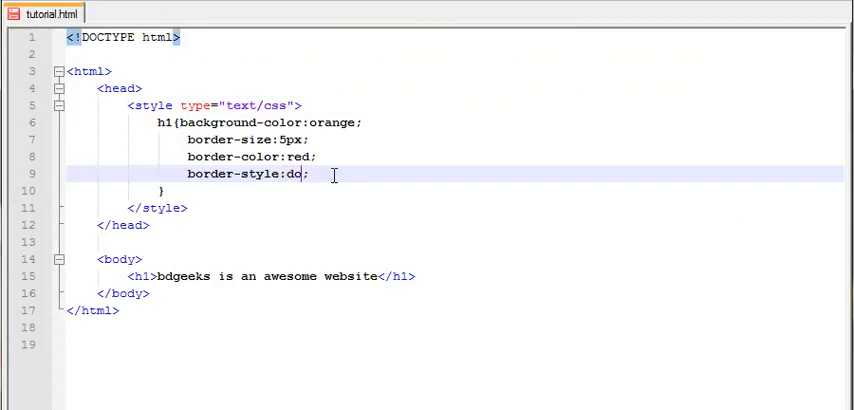
Change the h1 border to dotted and green, adding the missing semicolon after dotted
type("tted")
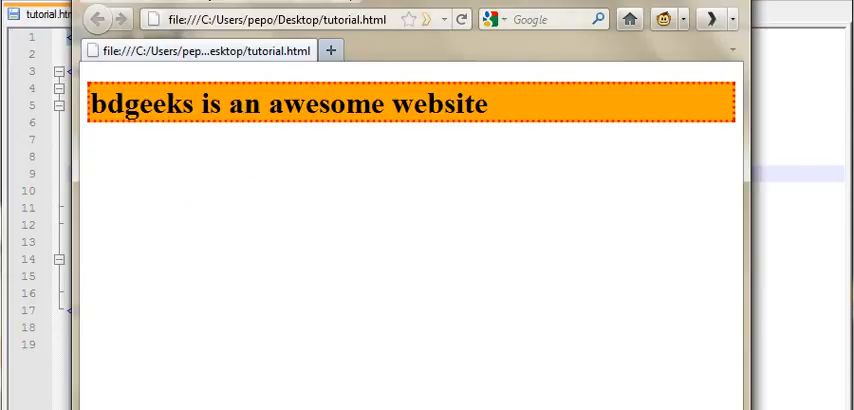
left_click(40, 14)
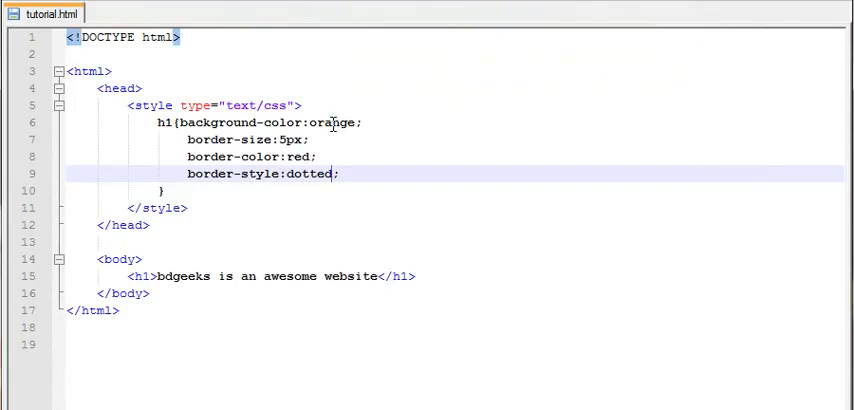
left_click(307, 157)
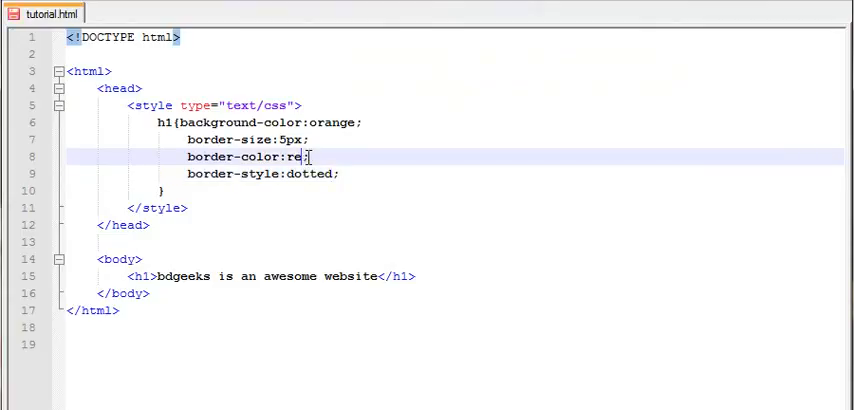
type("green")
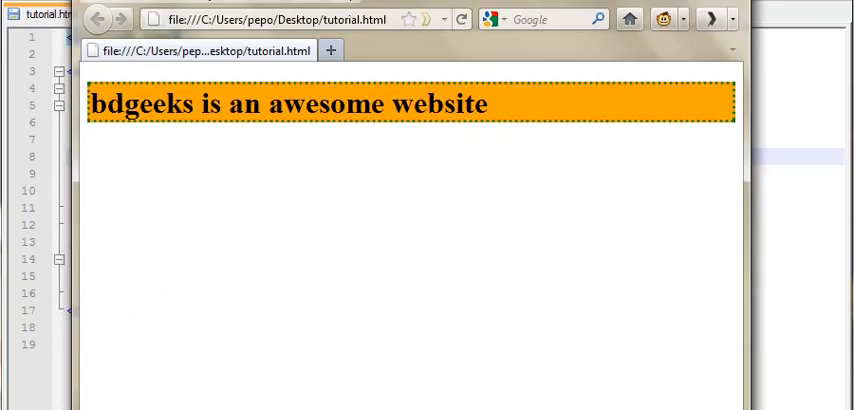
left_click(45, 14)
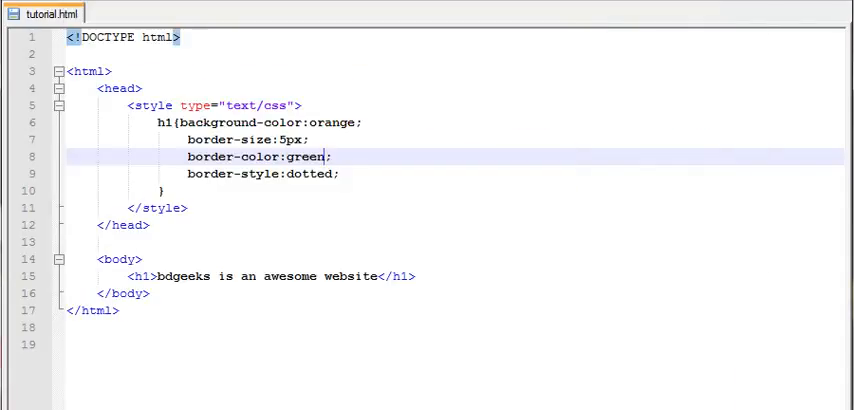
mouse_move(335, 157)
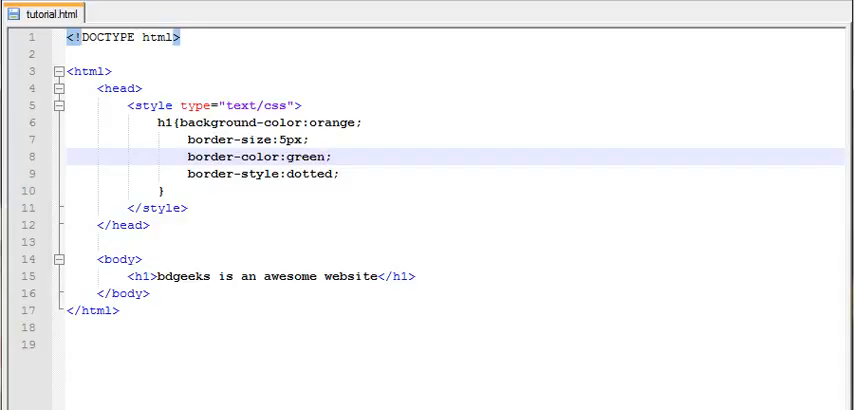
left_click(336, 174)
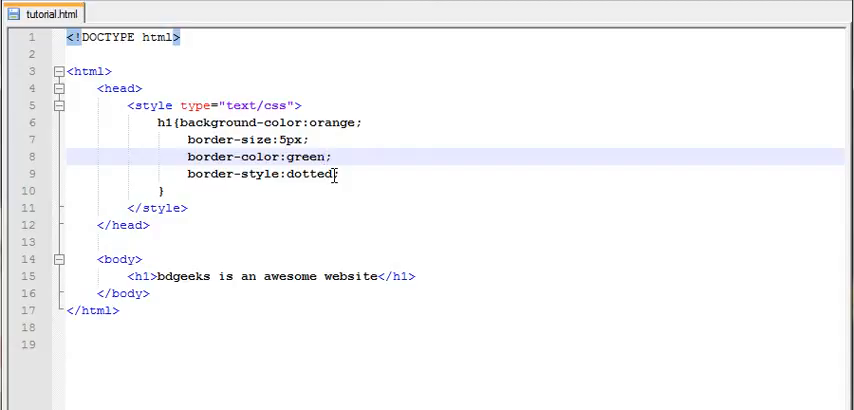
type(";")
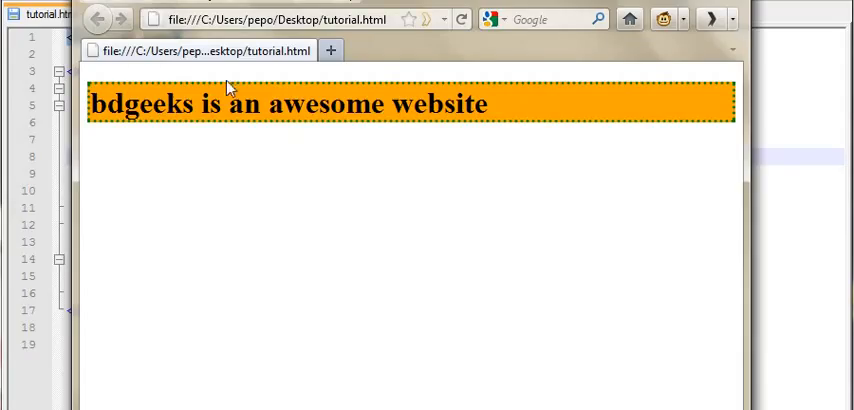
mouse_move(228, 105)
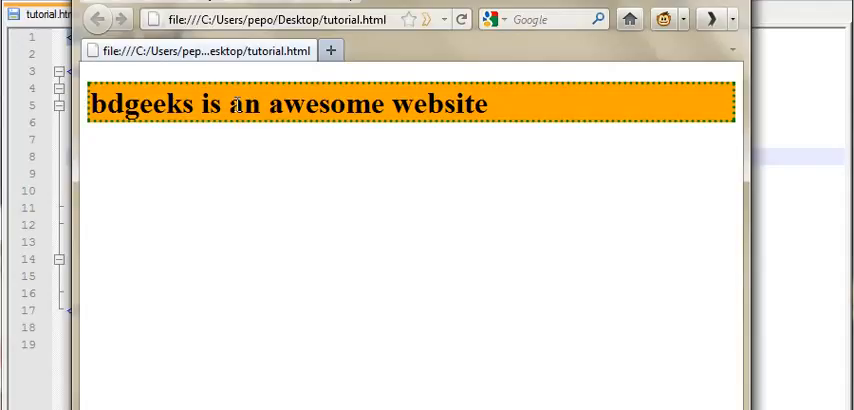
Drag-select the heading text in Firefox to inspect its green dotted border
left_click_drag(165, 104, 268, 104)
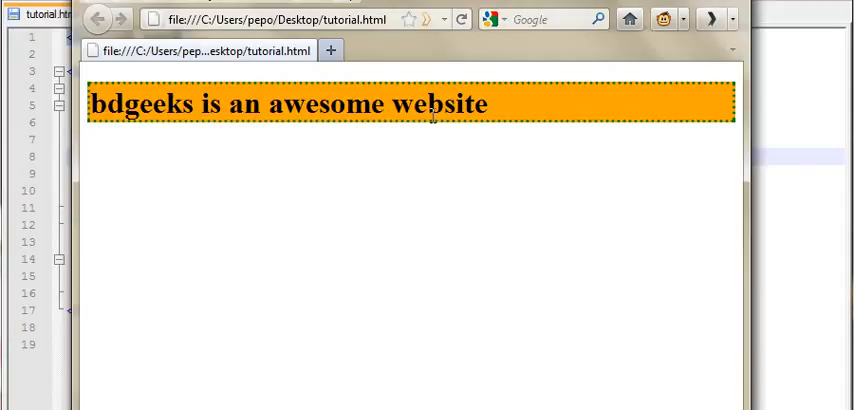
left_click_drag(108, 103, 425, 103)
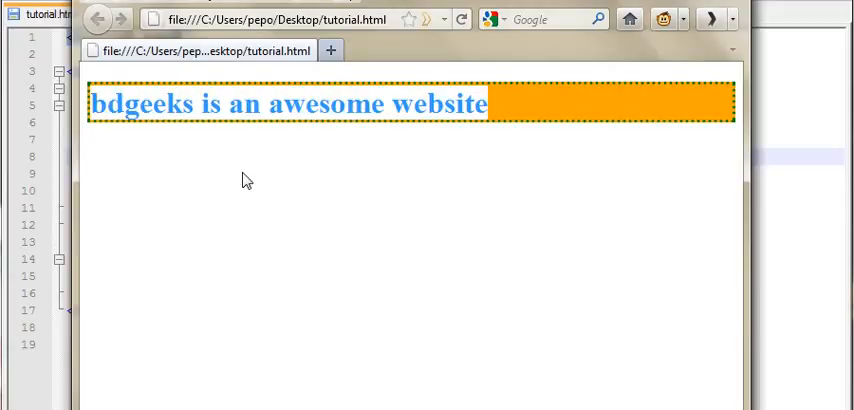
mouse_move(393, 43)
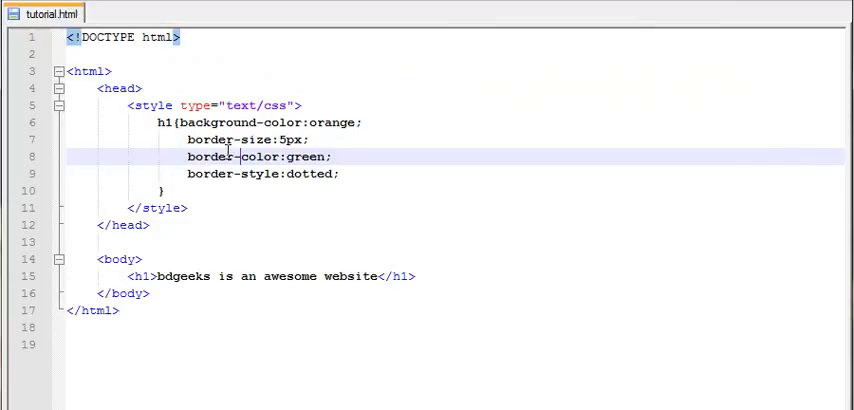
Rename the border properties to border-top-size, border-top-color and border-top-style
left_click(240, 140)
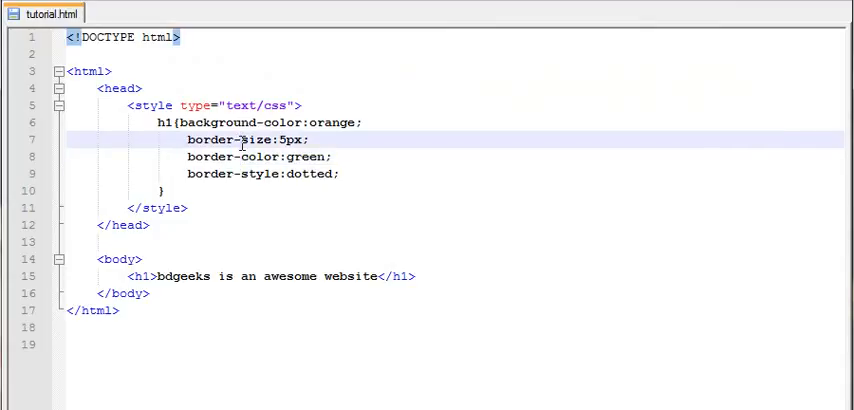
type("top")
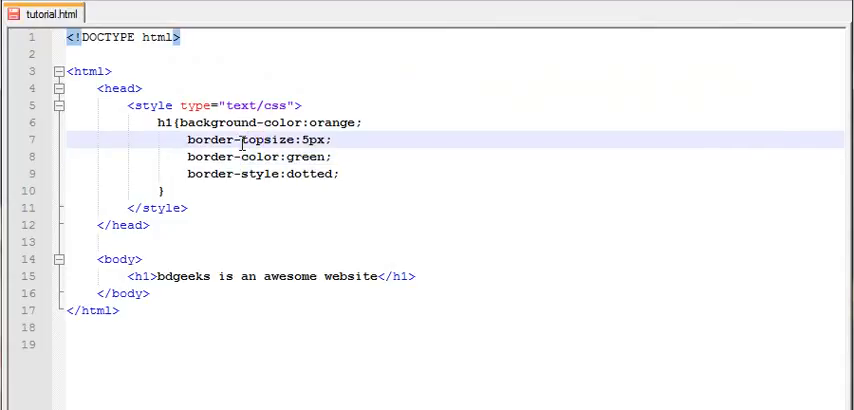
type("-")
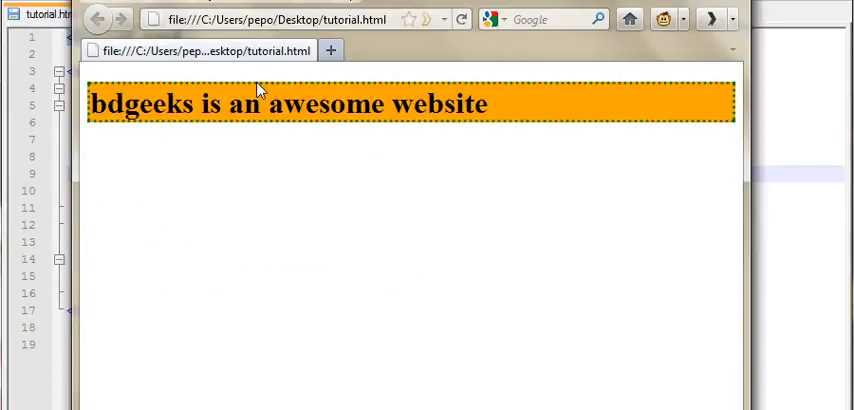
mouse_move(338, 90)
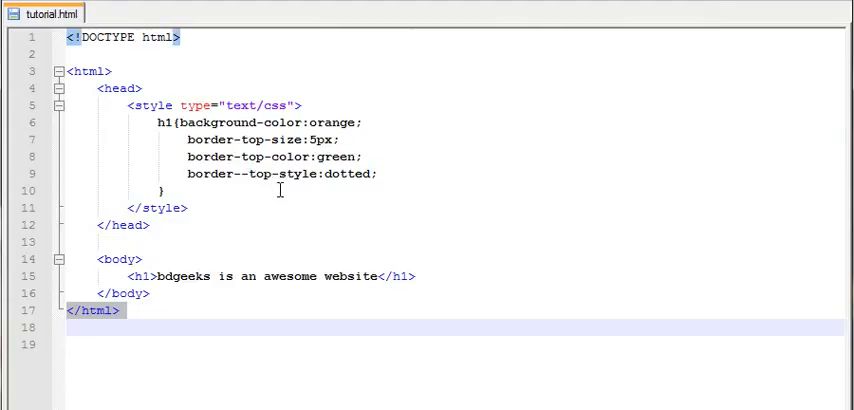
left_click(247, 174)
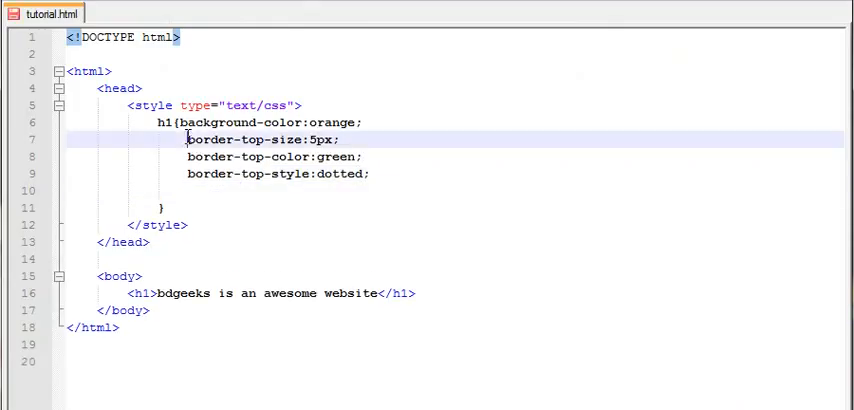
Select the three border-top rules and move below them in the style block
left_click_drag(187, 139, 369, 174)
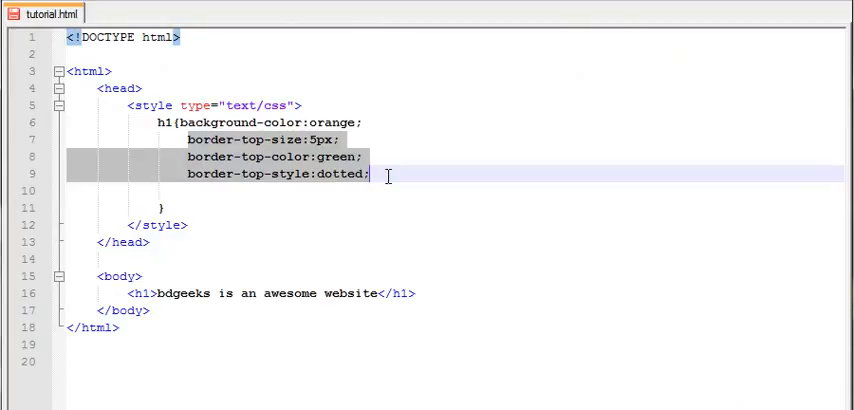
left_click(385, 178)
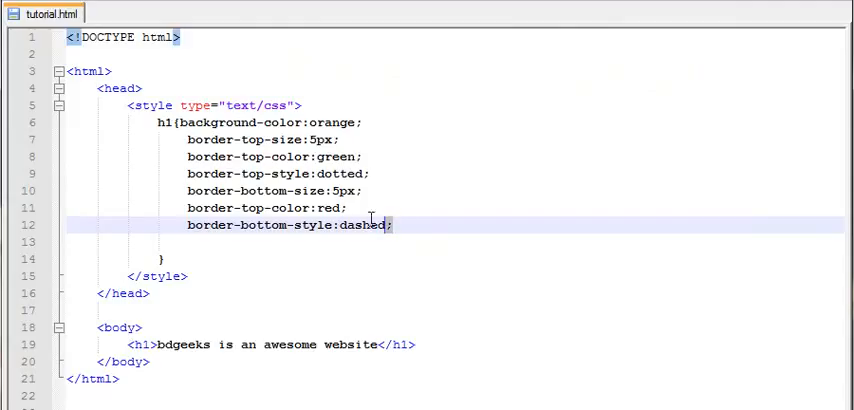
left_click(167, 122)
type("<p")
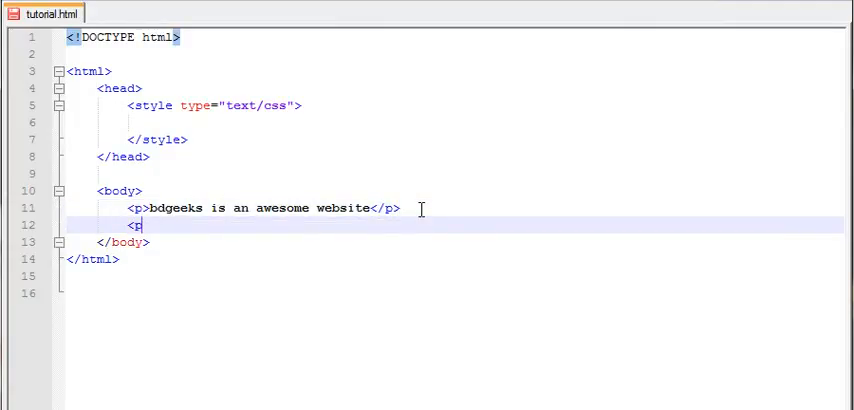
Type the second paragraph: <p>bdgeeks is the most awesome website ever</p>
type(">")
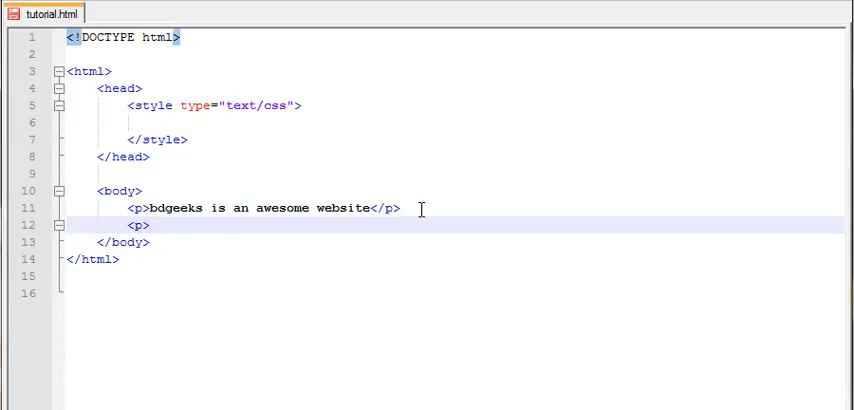
type("bdgeeks is the most awe")
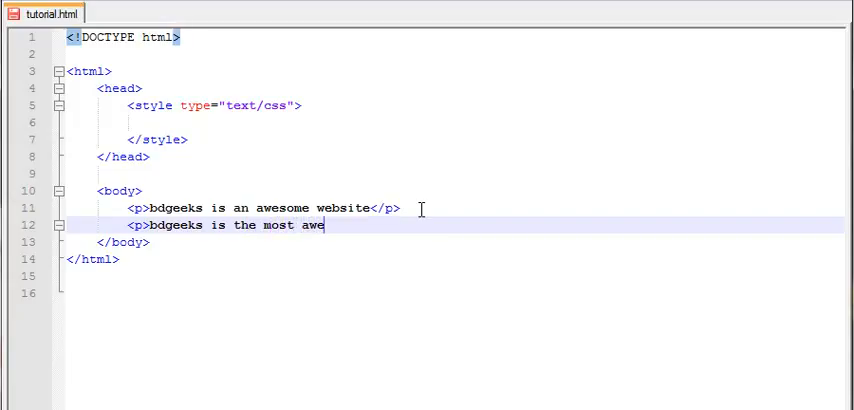
type("some web")
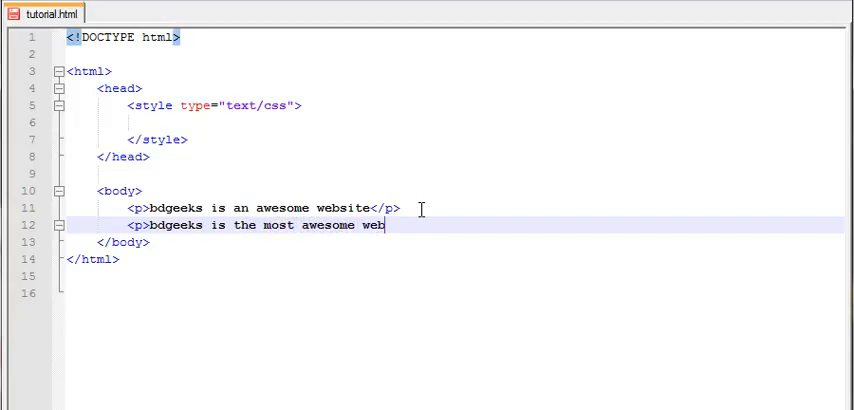
type("site e")
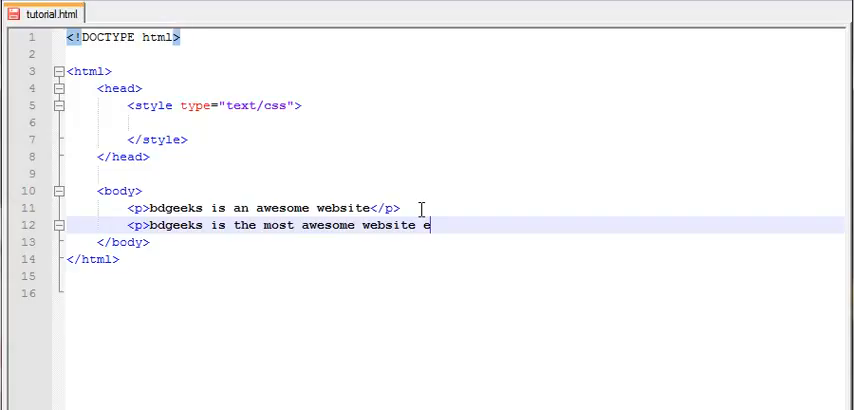
type("ver")
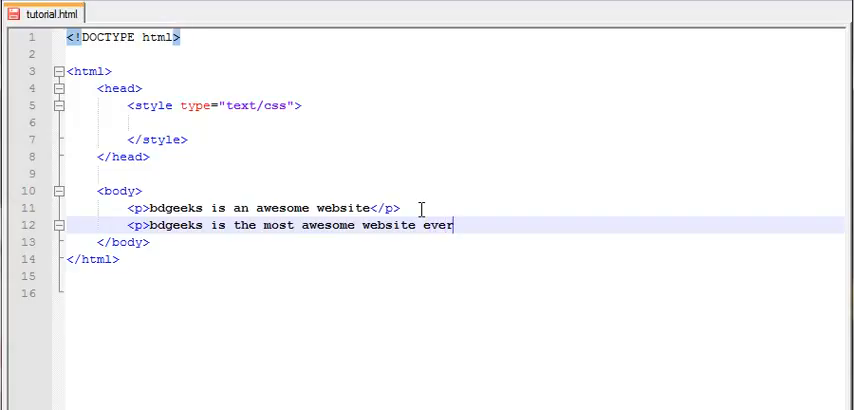
type("<")
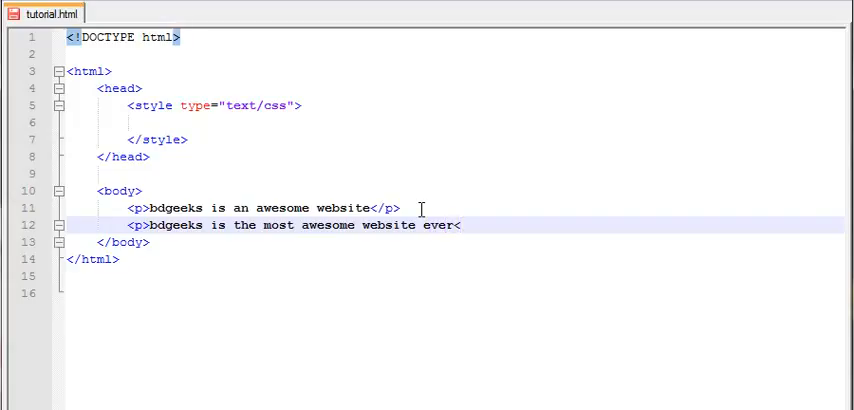
type("</p")
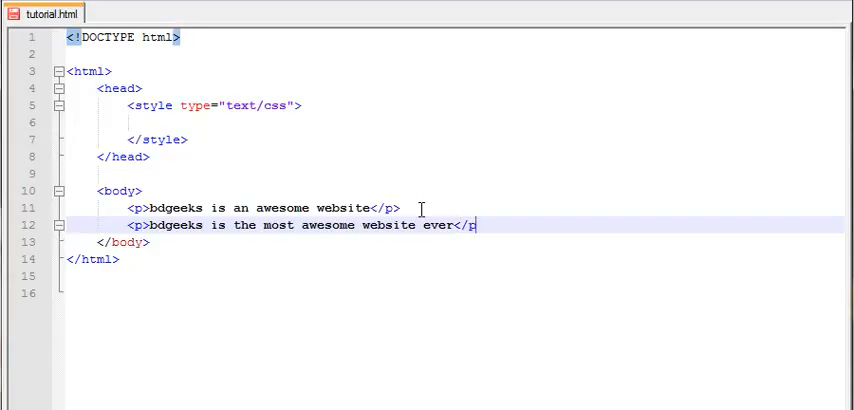
type(">")
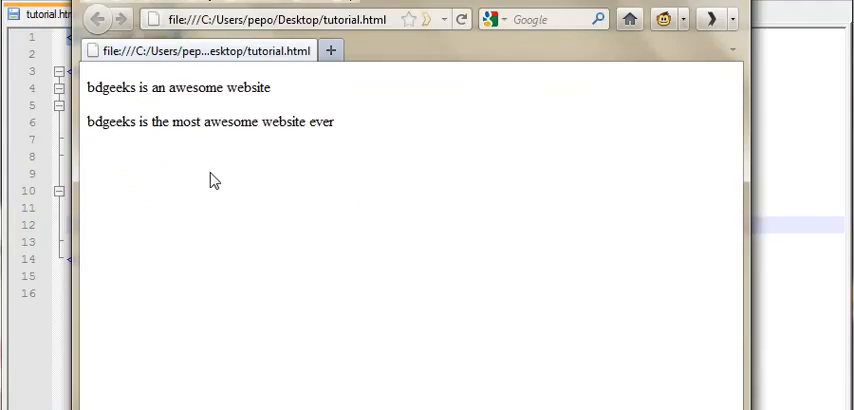
mouse_move(88, 130)
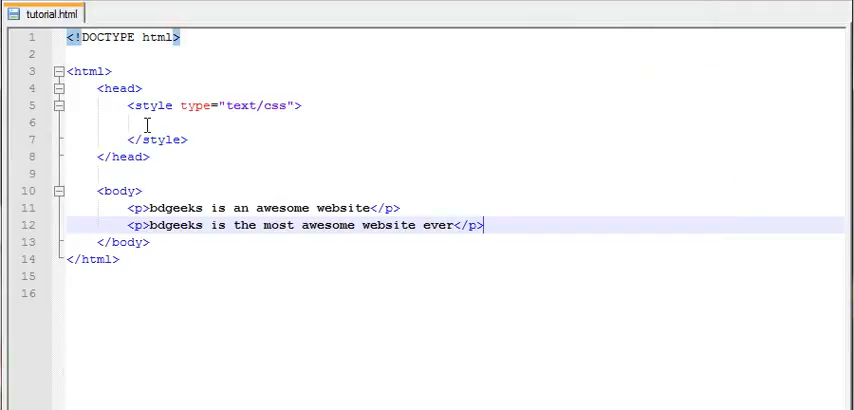
Type a p rule with background-color:orange; inside the empty style block
right_click(147, 120)
type("p{")
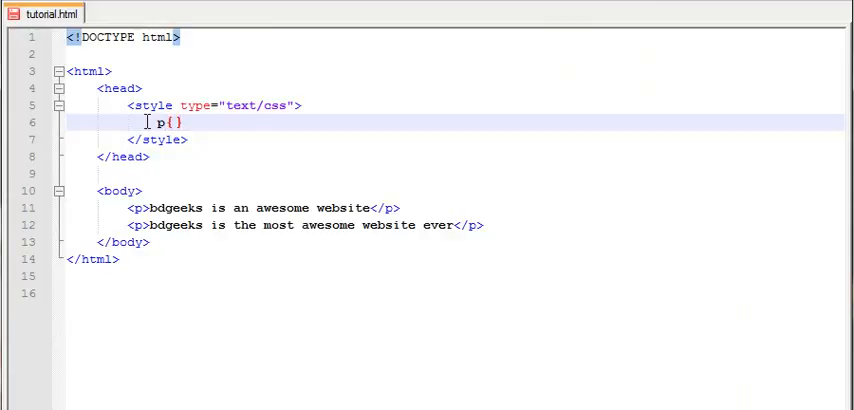
type("bacground.")
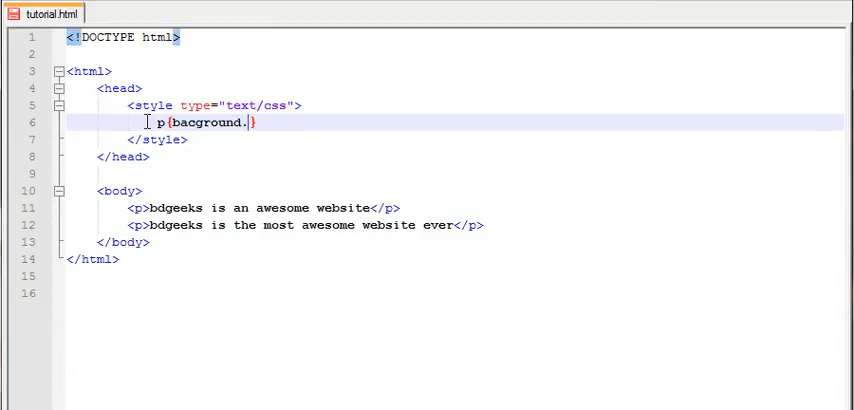
type("-")
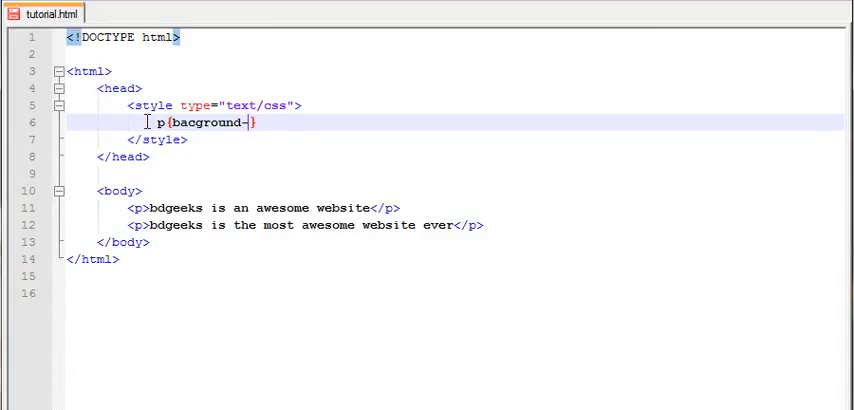
type("color:")
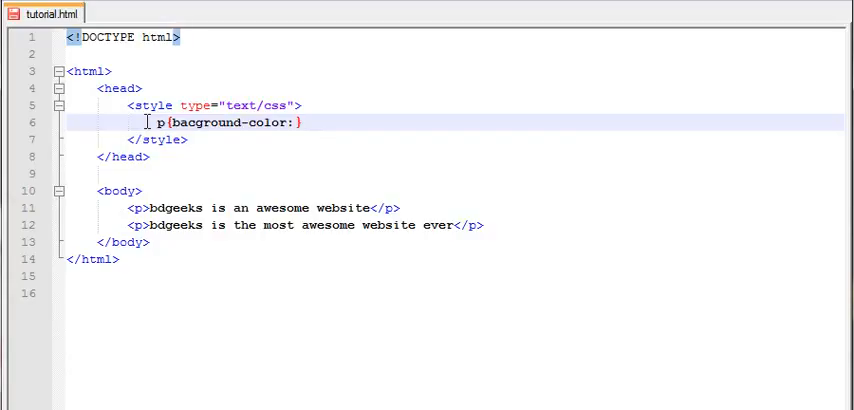
type("ora")
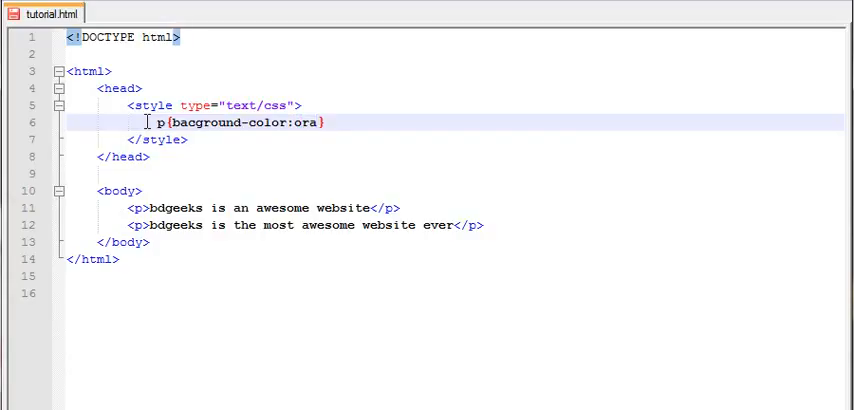
type("nge,.")
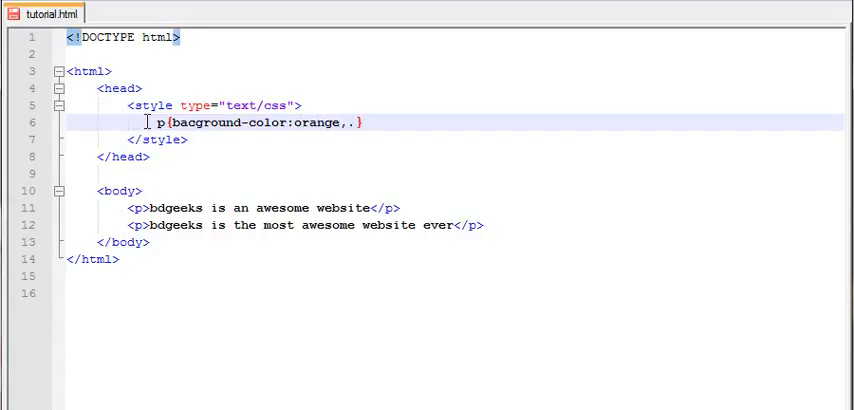
type(";")
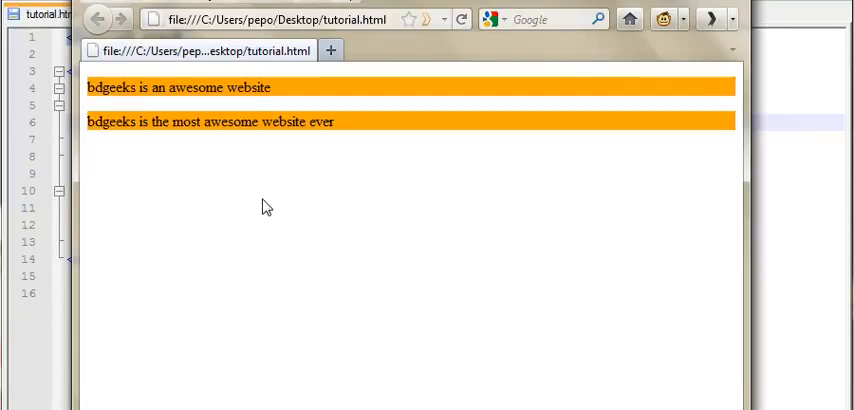
mouse_move(491, 97)
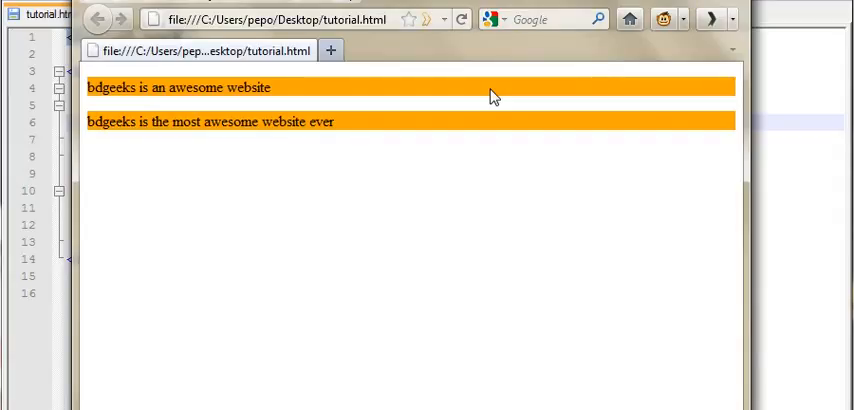
mouse_move(420, 91)
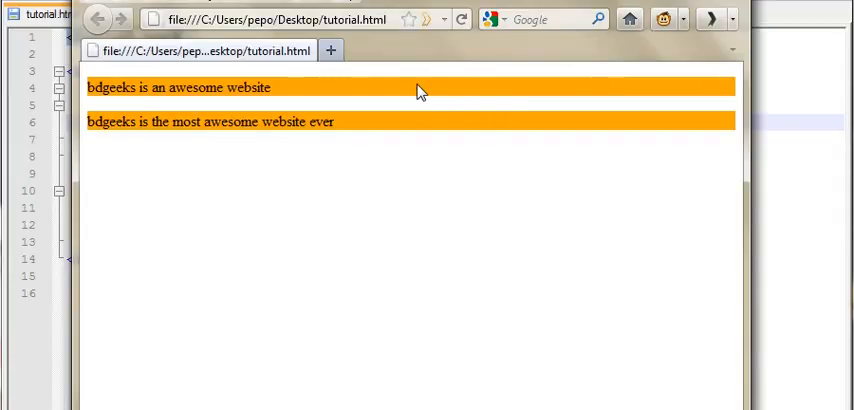
mouse_move(365, 97)
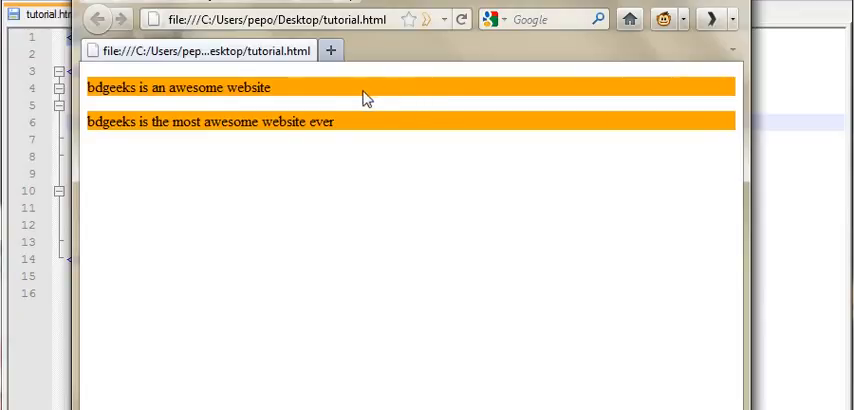
mouse_move(230, 117)
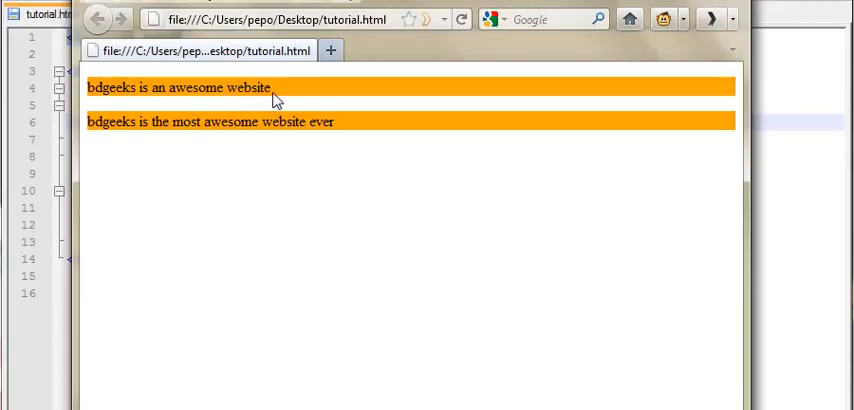
mouse_move(167, 106)
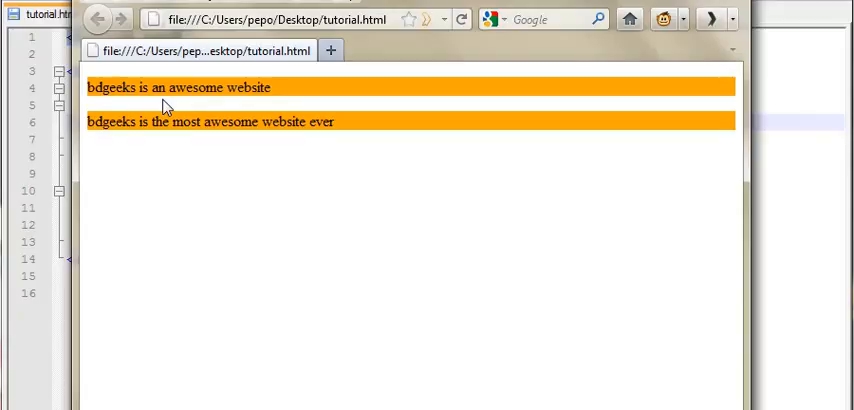
mouse_move(283, 97)
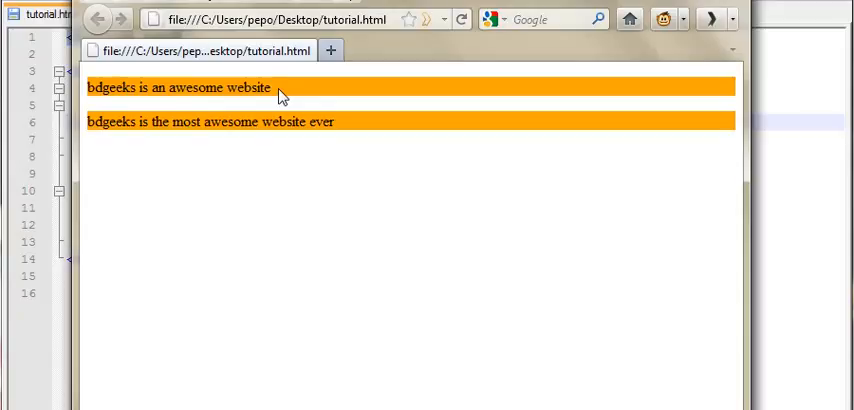
Review both orange paragraphs in Firefox, then return to the tutorial.html source
double_click(180, 87)
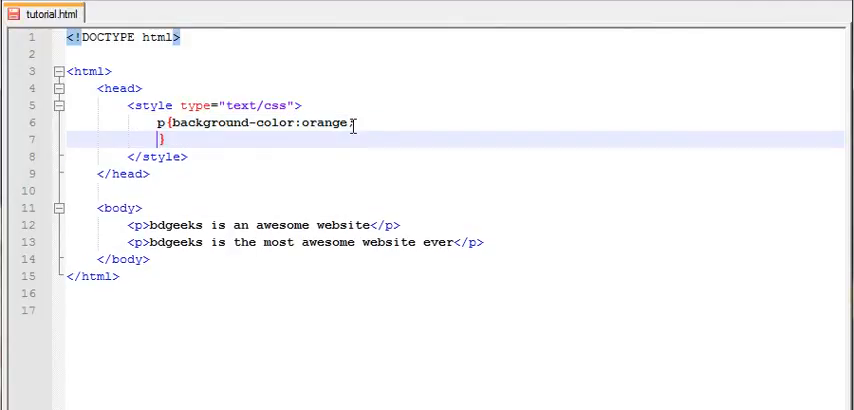
Add a margin:50px; declaration on a new line inside the p { } rule
key("Return")
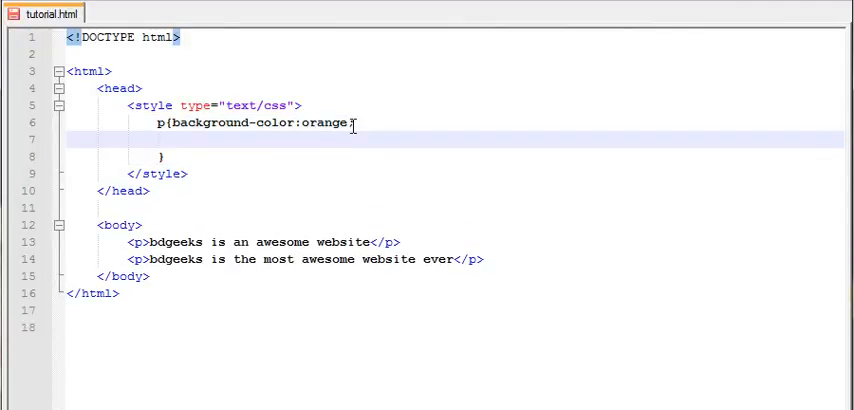
type("margin")
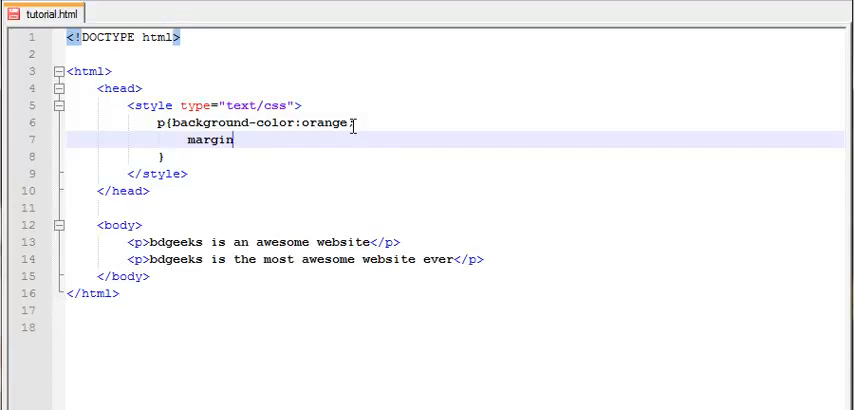
type(":25")
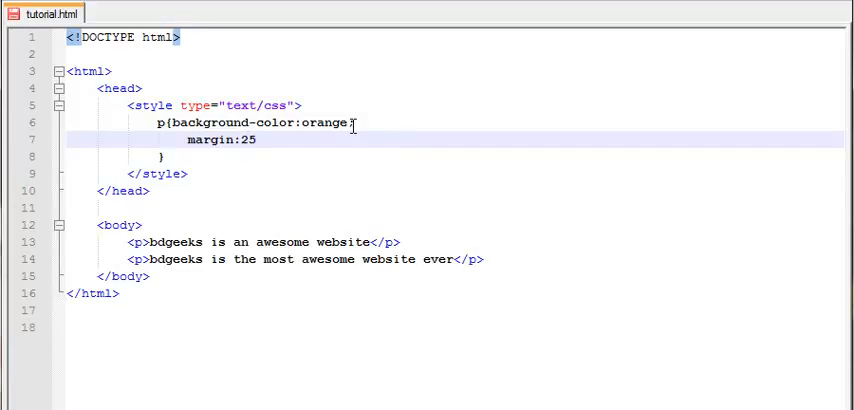
type("50")
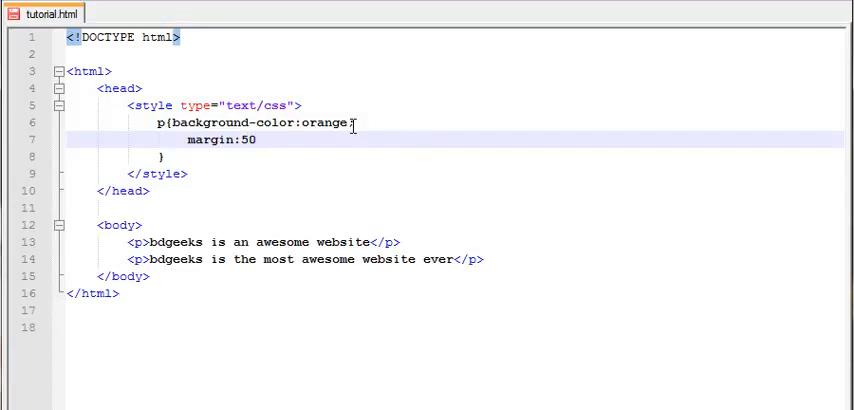
type("px;")
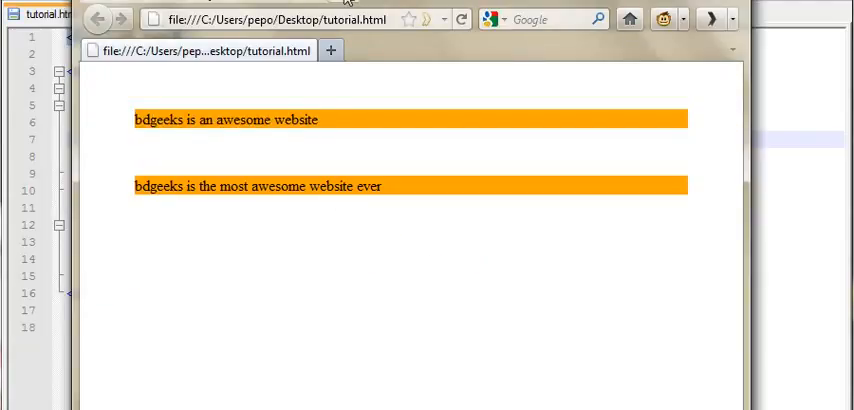
mouse_move(520, 93)
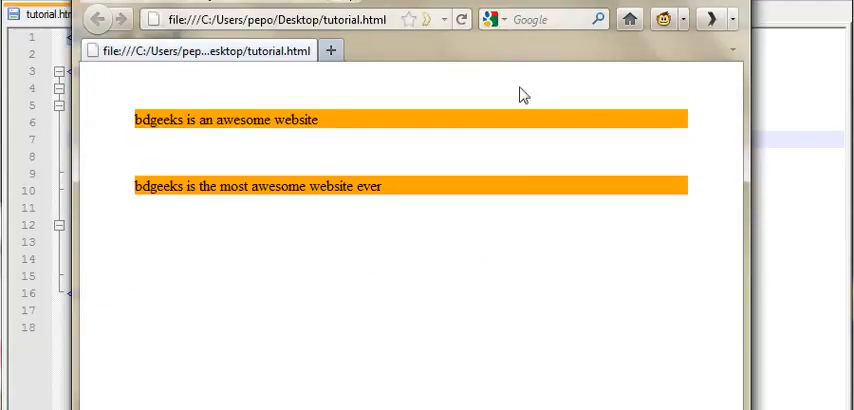
mouse_move(725, 104)
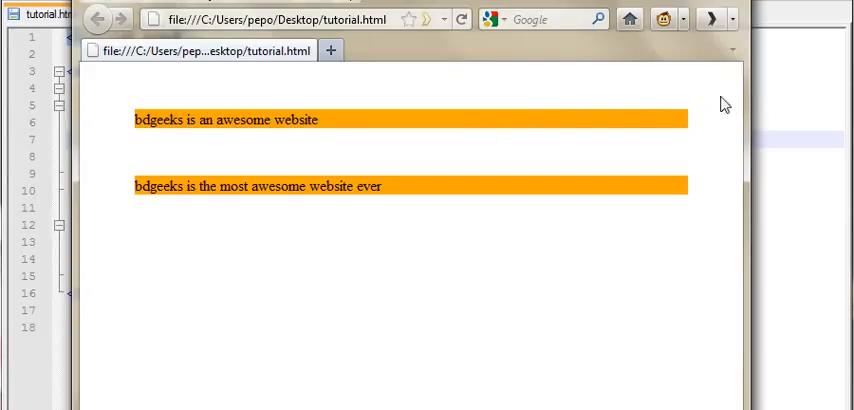
mouse_move(408, 180)
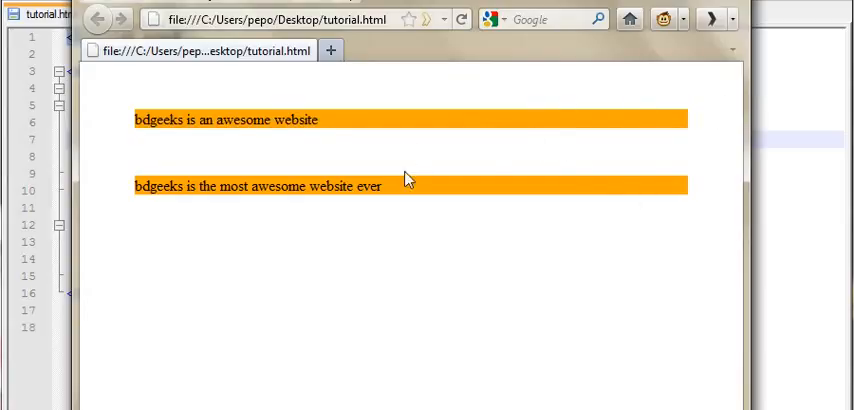
mouse_move(487, 258)
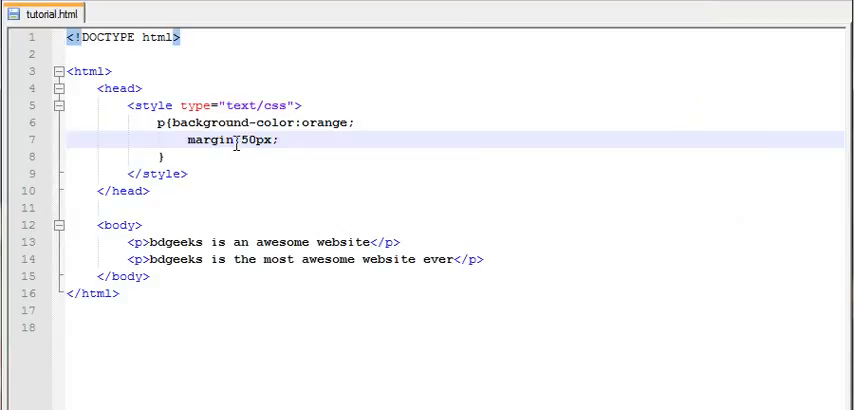
Change the 50px margin to margin-top, then to margin-left, previewing each in Firefox
type("-top")
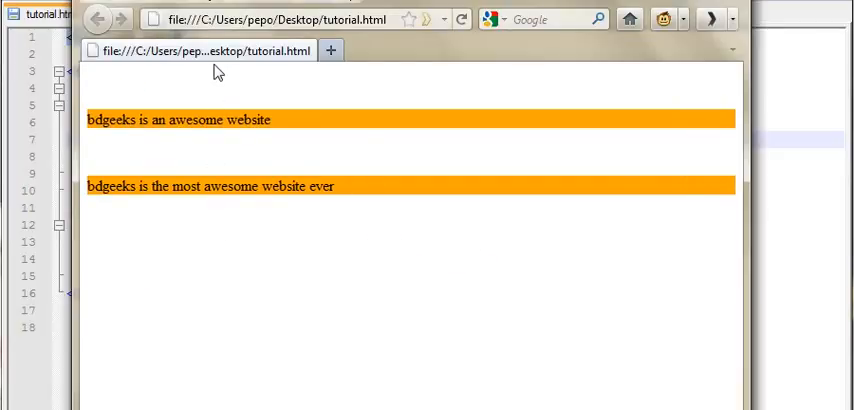
mouse_move(206, 157)
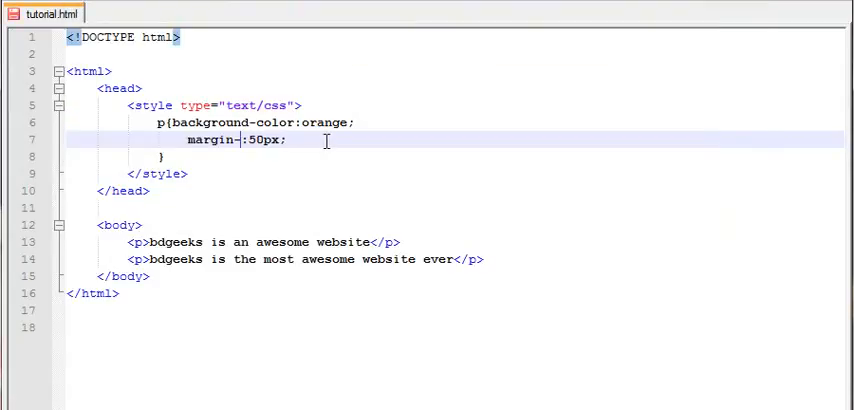
type("left")
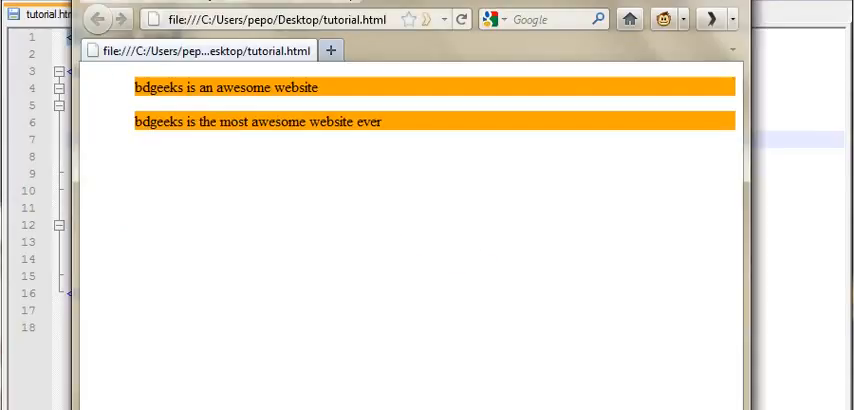
mouse_move(118, 105)
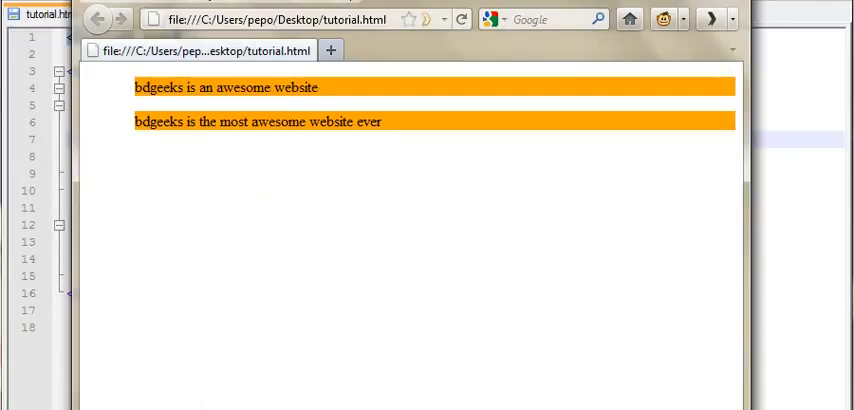
left_click(43, 14)
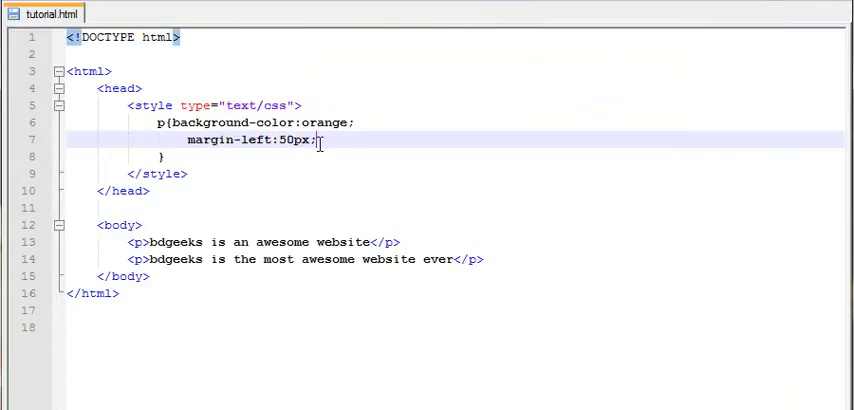
Add margin-top:50px below the margin-left declaration in the p rule
type("margin")
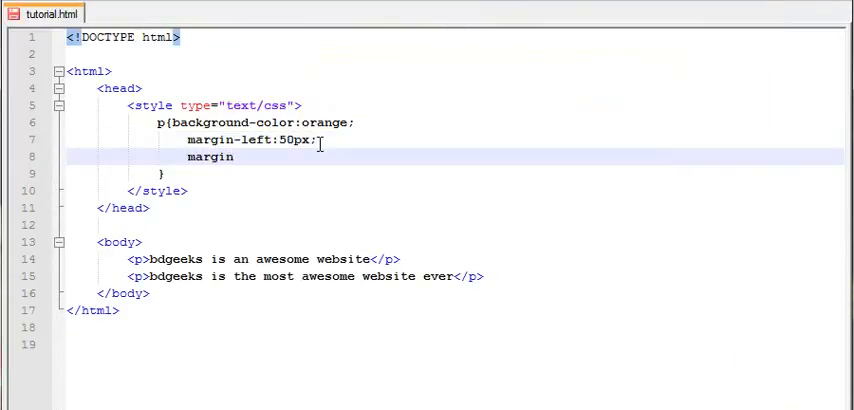
type("-")
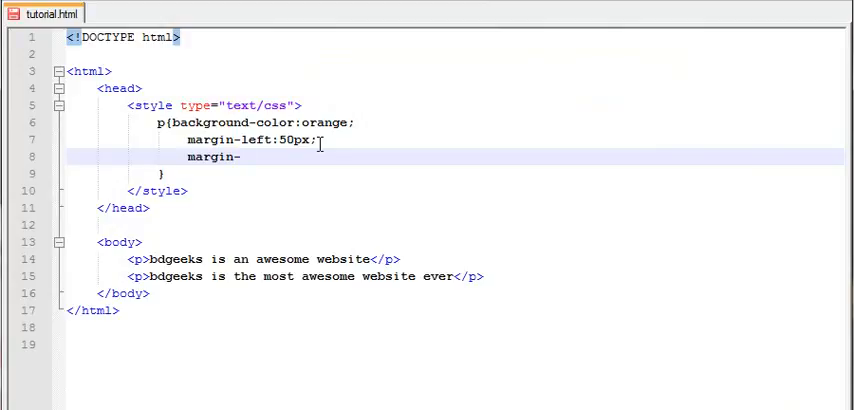
type("top")
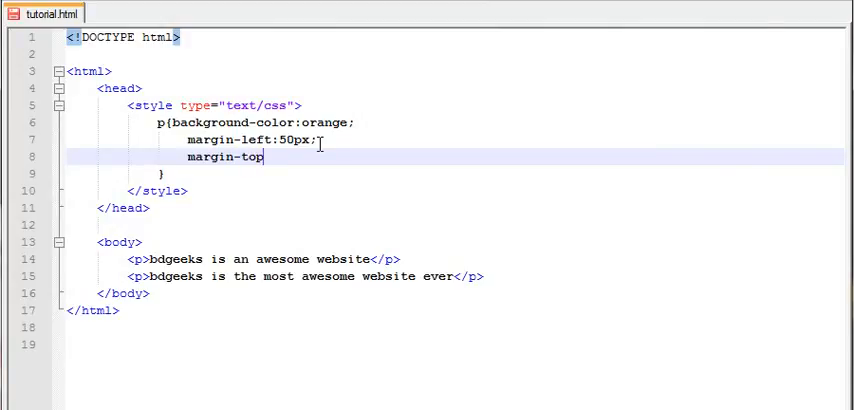
type(":")
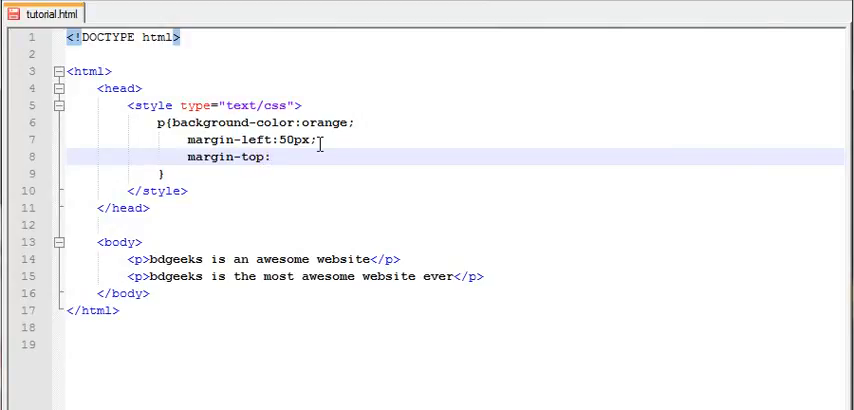
type("50px")
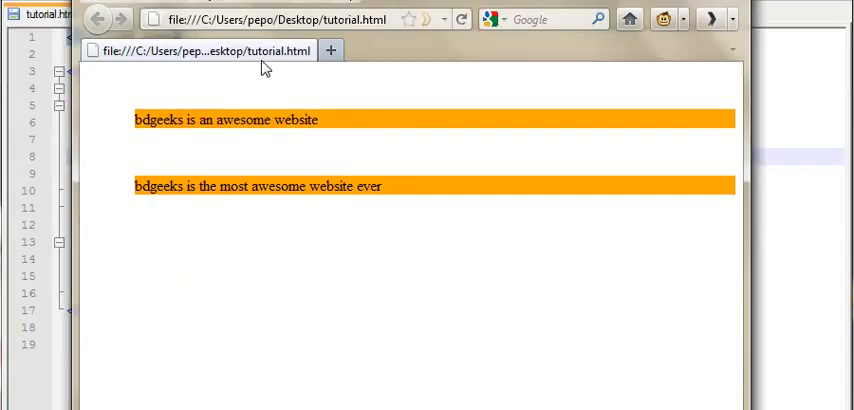
mouse_move(253, 161)
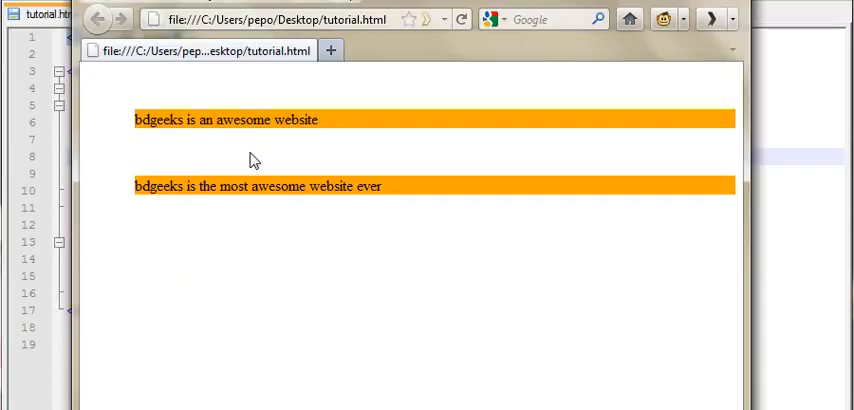
mouse_move(337, 120)
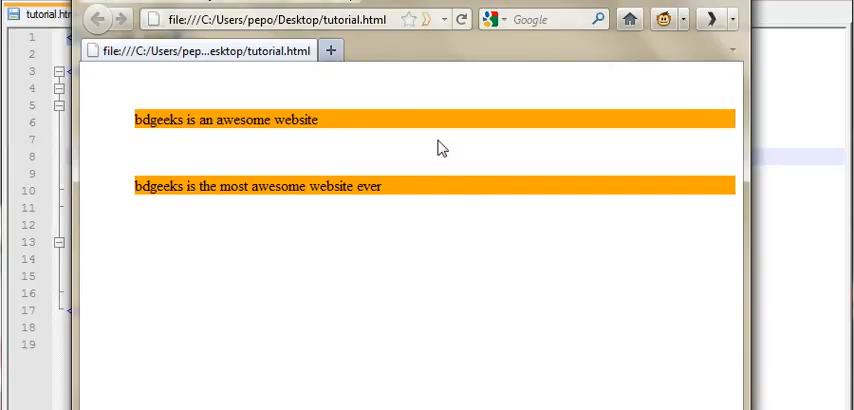
mouse_move(147, 234)
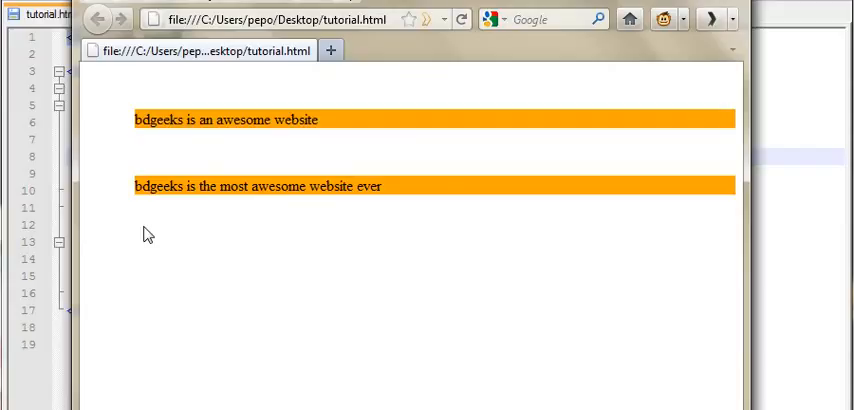